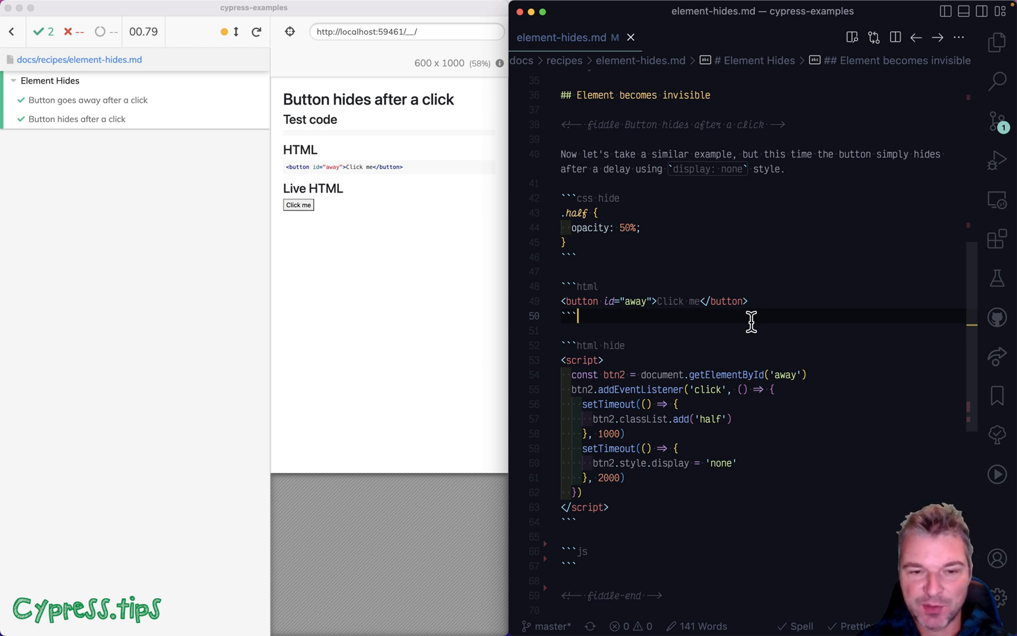
# Expand both tests' command logs in the runner, then scroll to the empty js block in element-hides.md
pyautogui.click(87, 100)
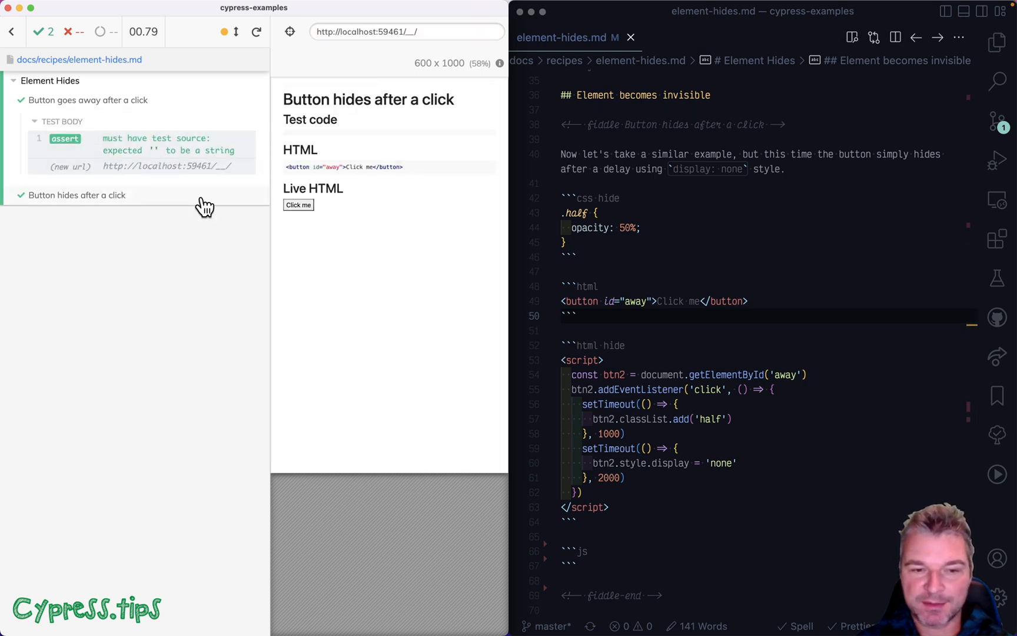
pyautogui.click(75, 196)
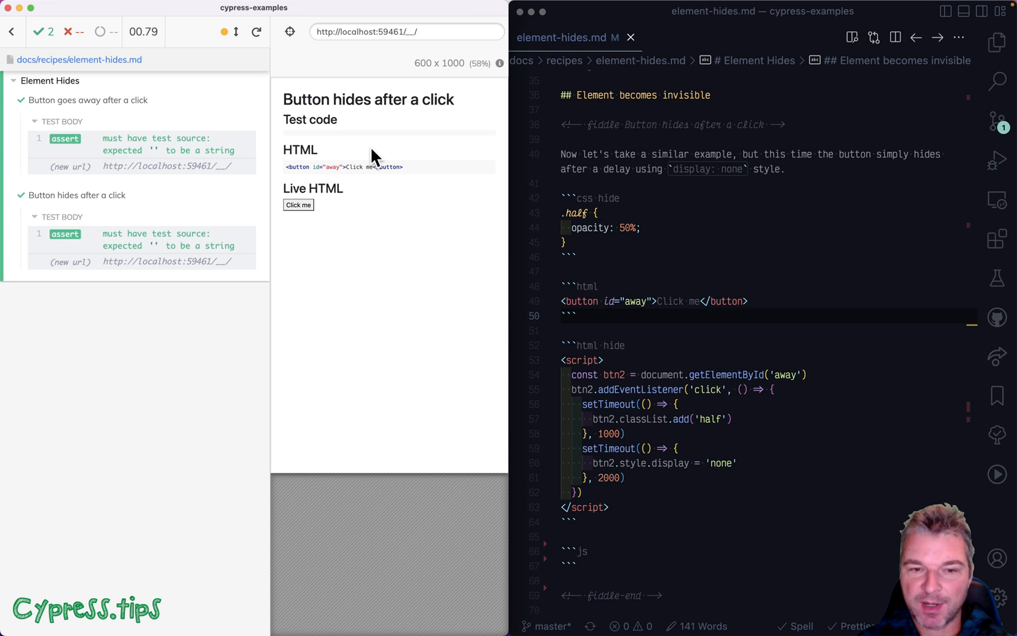
pyautogui.moveTo(361, 255)
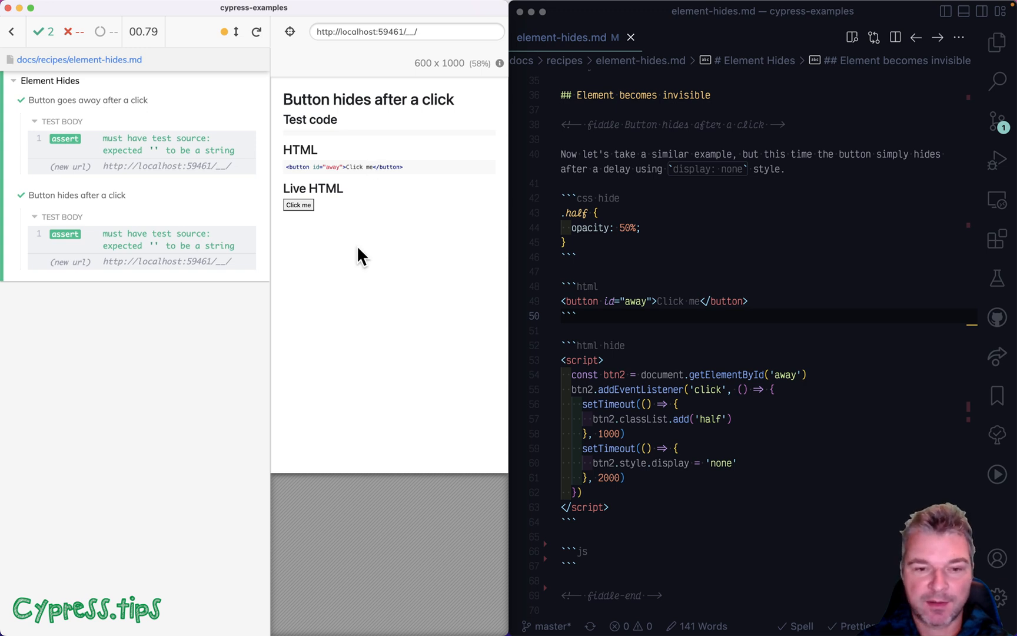
pyautogui.scroll(-3)
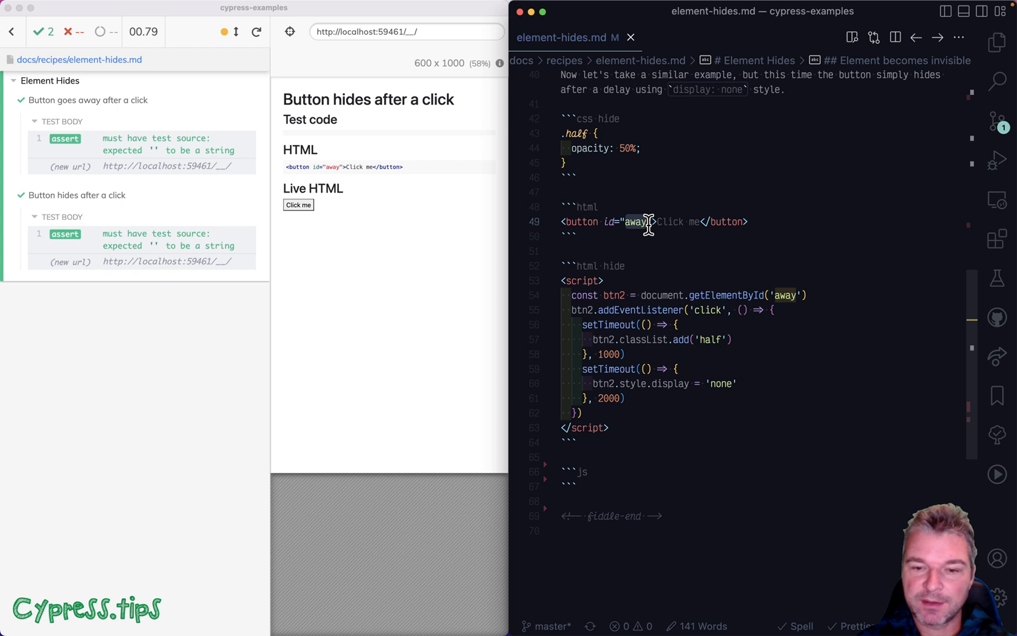
pyautogui.scroll(-3)
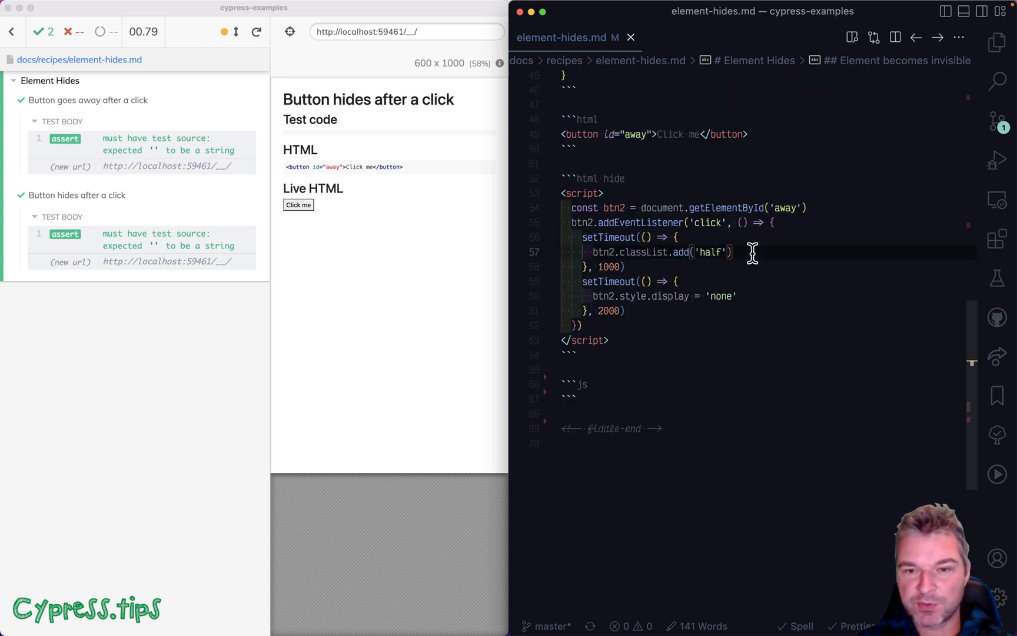
pyautogui.scroll(3)
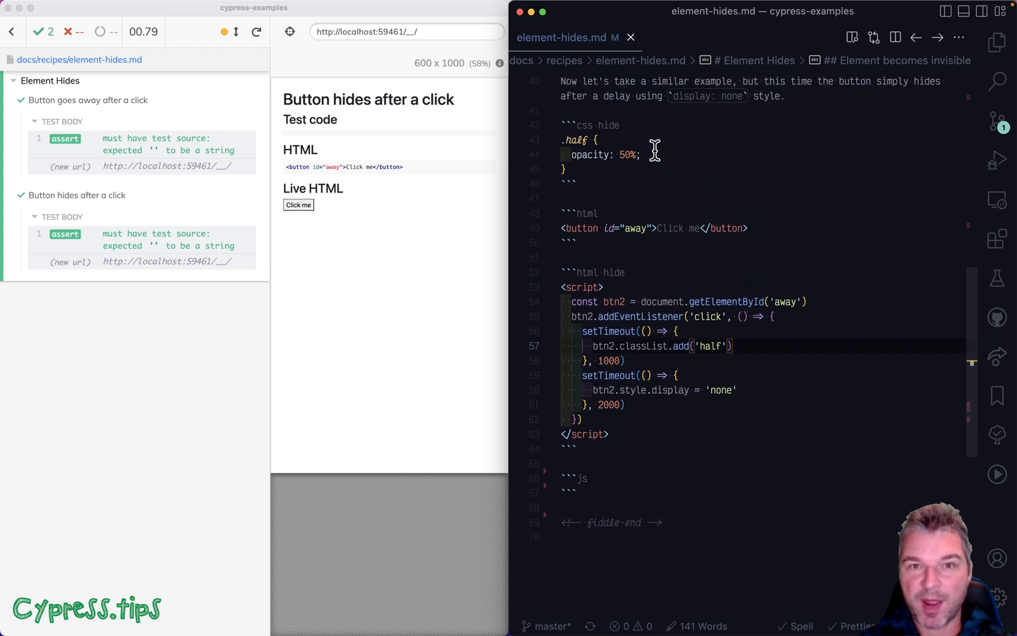
pyautogui.scroll(-3)
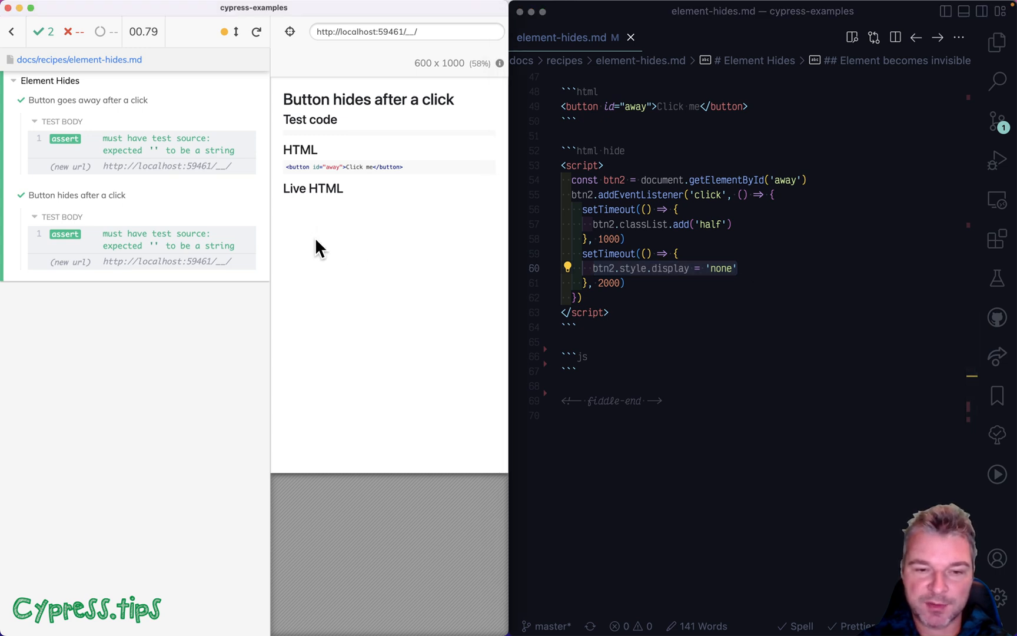
pyautogui.moveTo(636, 360)
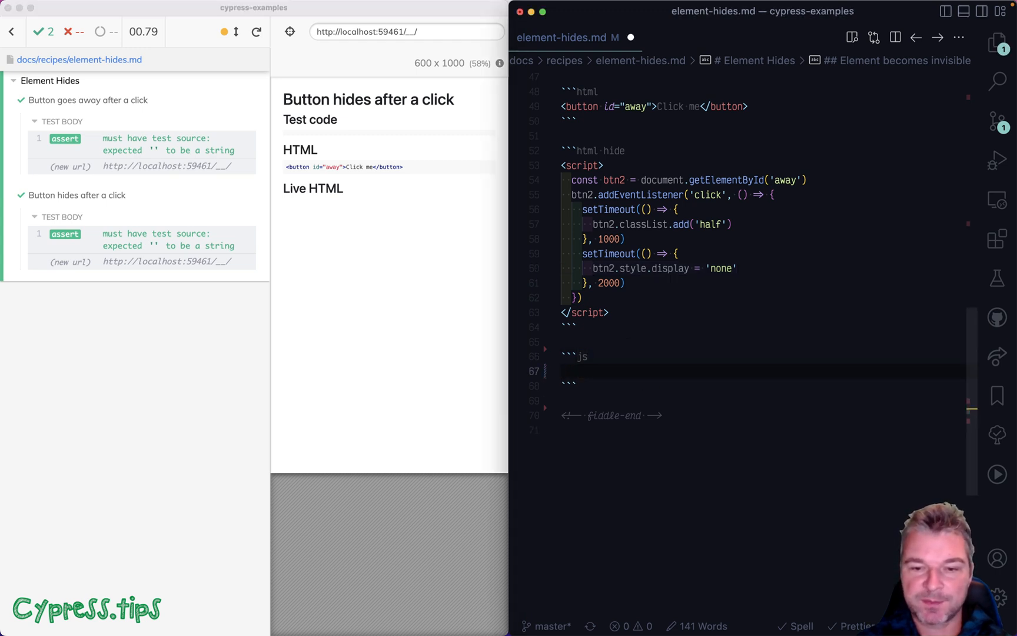
# Write cy.get('button#away').click().should('have.class','half') in the js block
pyautogui.write("cy.get('button")
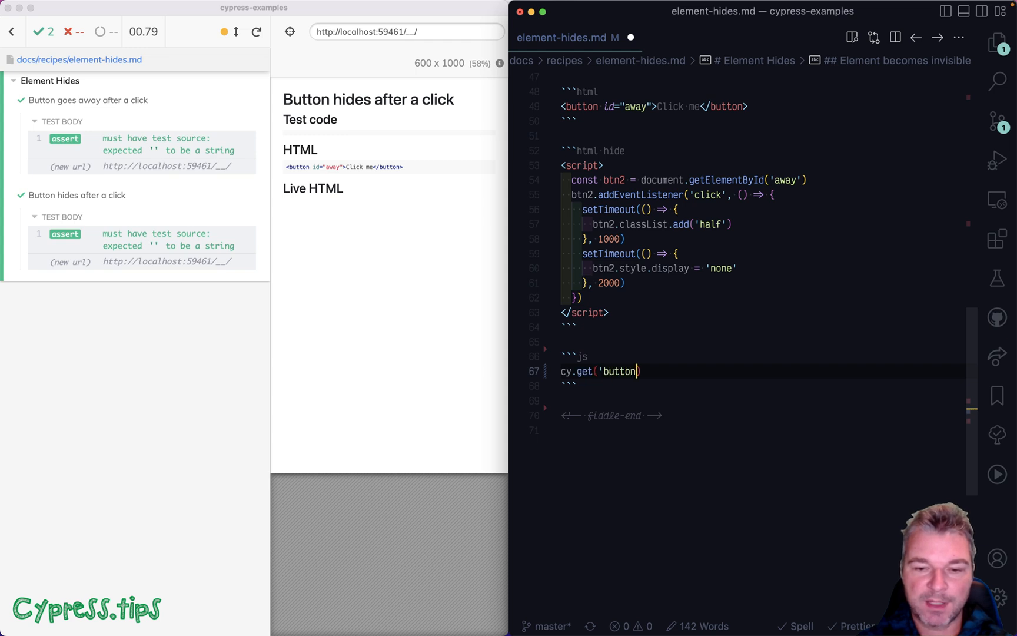
pyautogui.write('#')
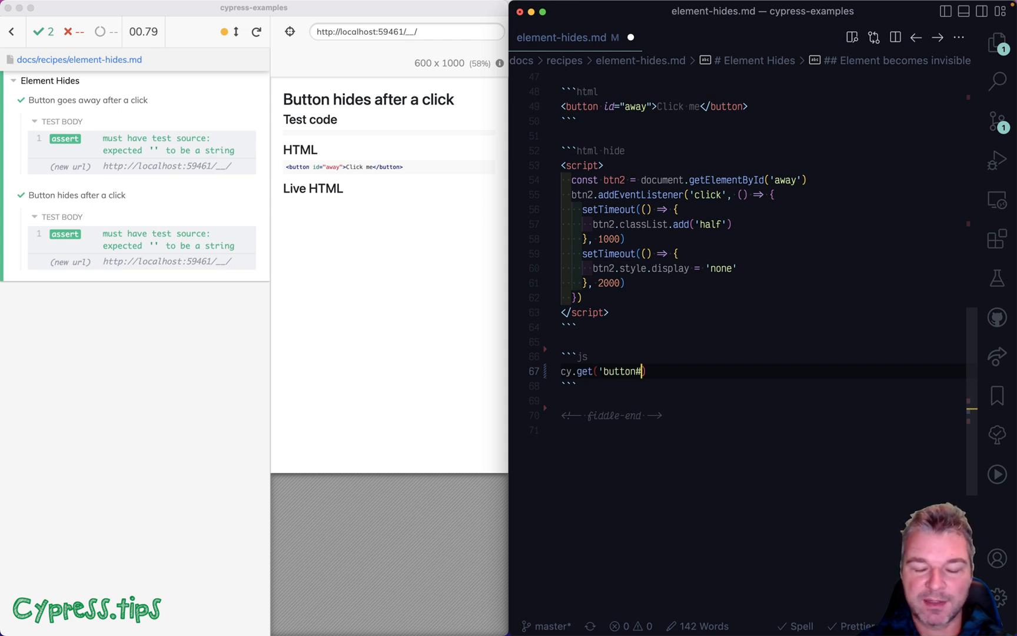
pyautogui.write("away').")
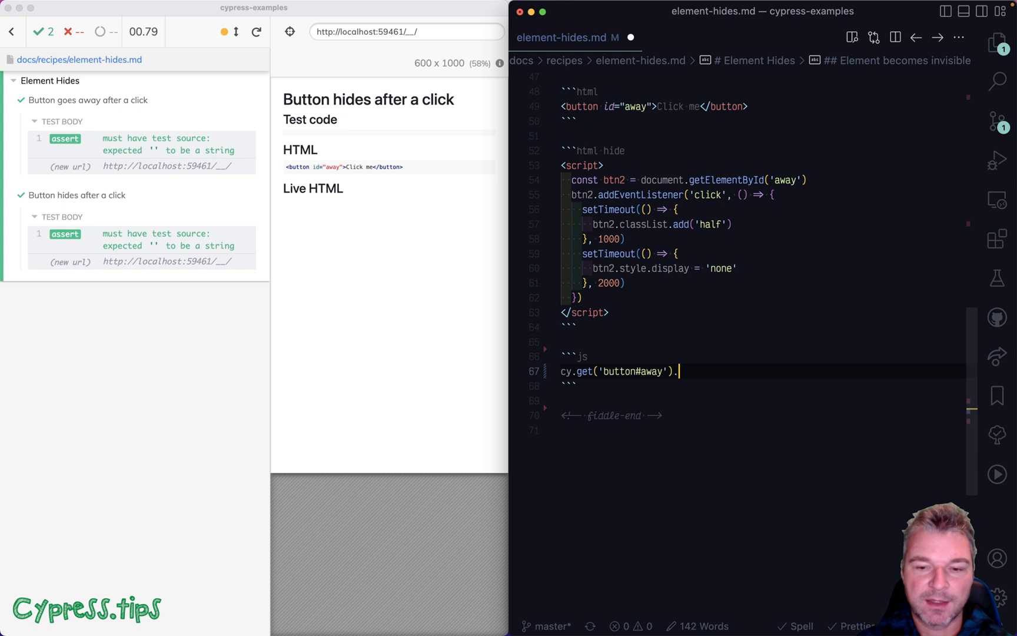
pyautogui.write('click()')
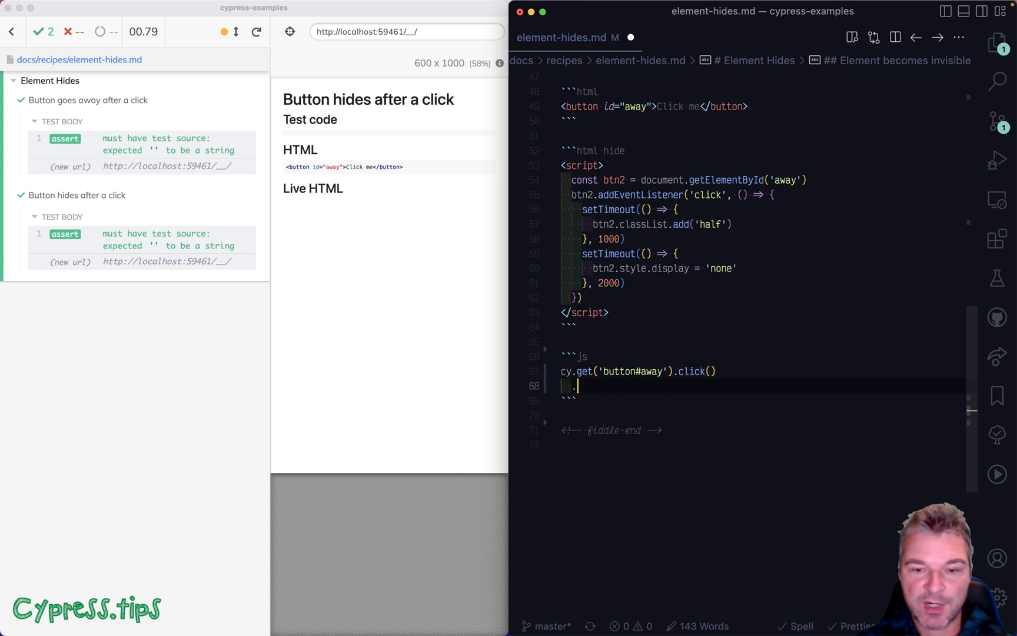
pyautogui.write('.should')
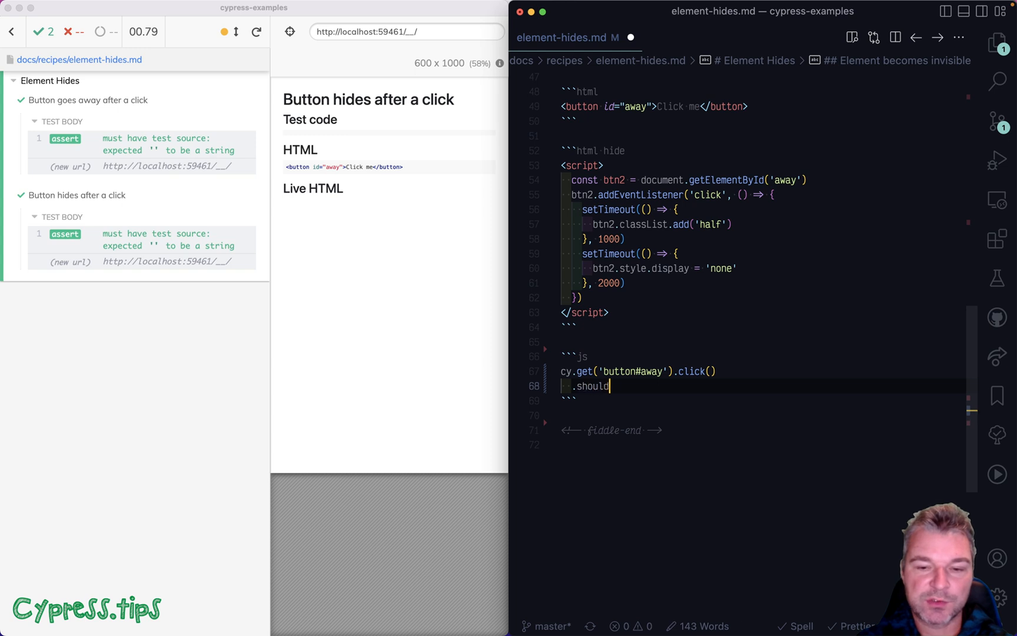
pyautogui.write("('have.class', 'half')")
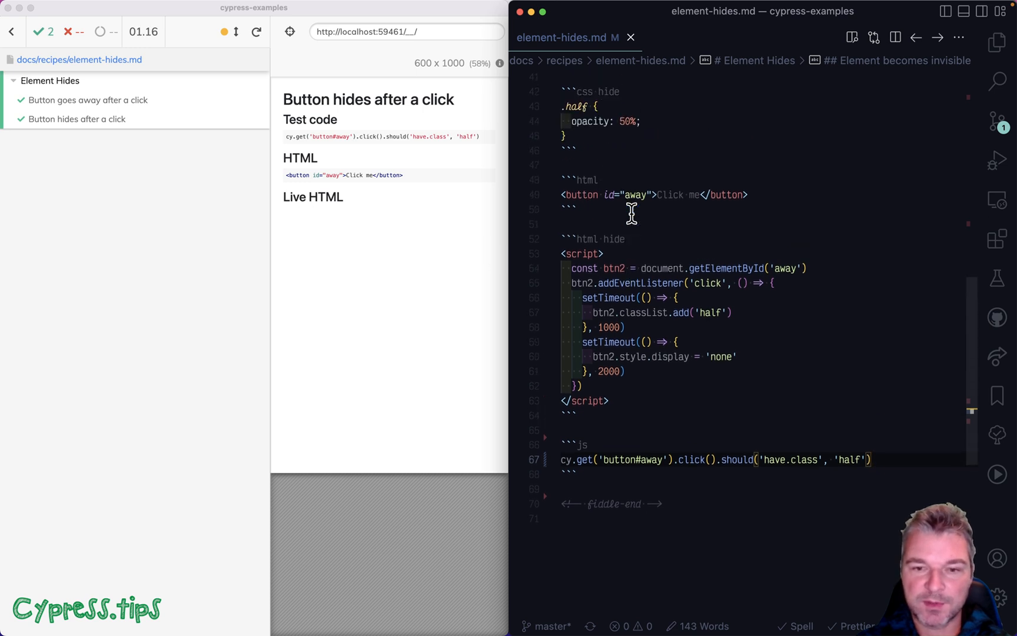
# Check the runner, then extend the chain with .and('not.be.visible') so both assertions pass
pyautogui.scroll(3)
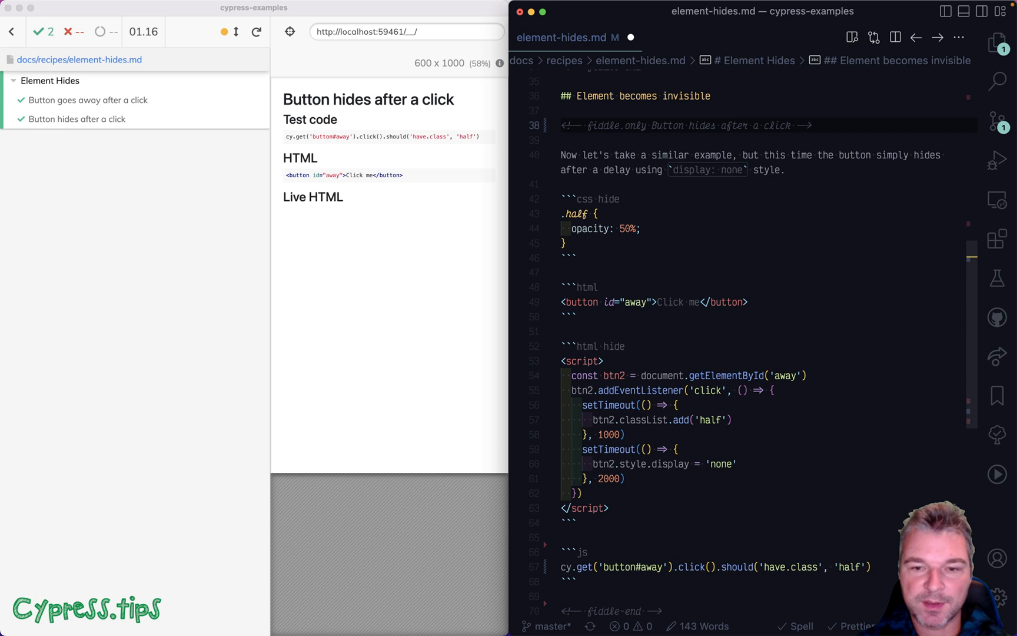
pyautogui.click(77, 119)
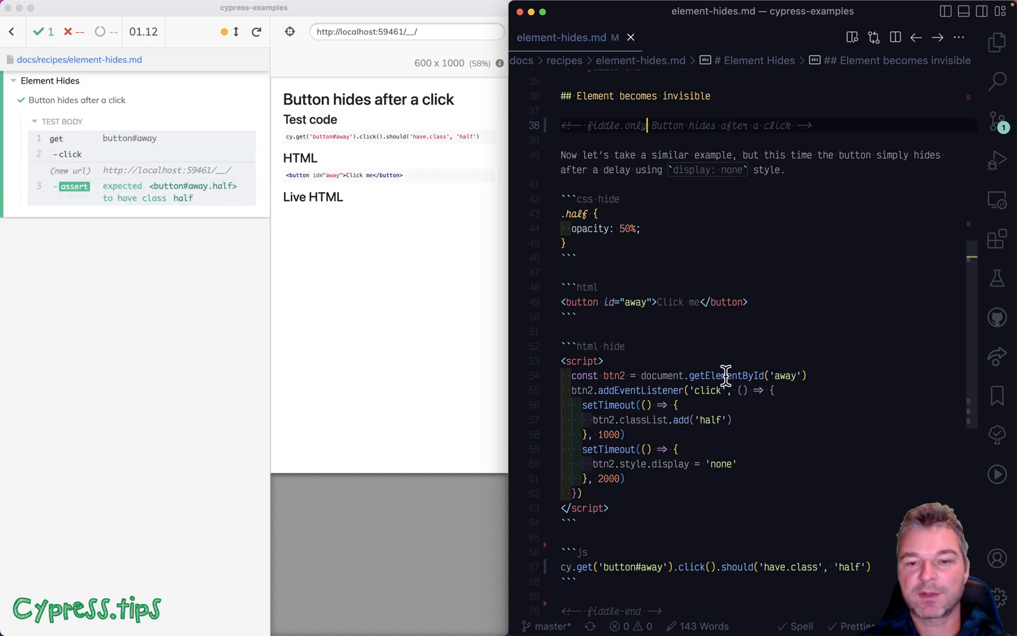
pyautogui.scroll(-3)
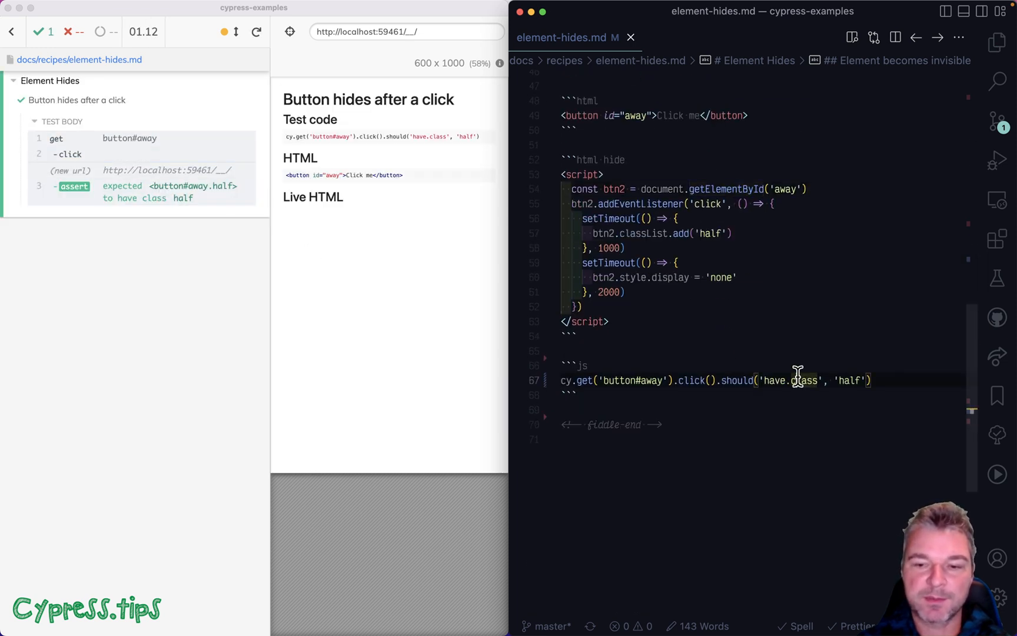
pyautogui.write('.')
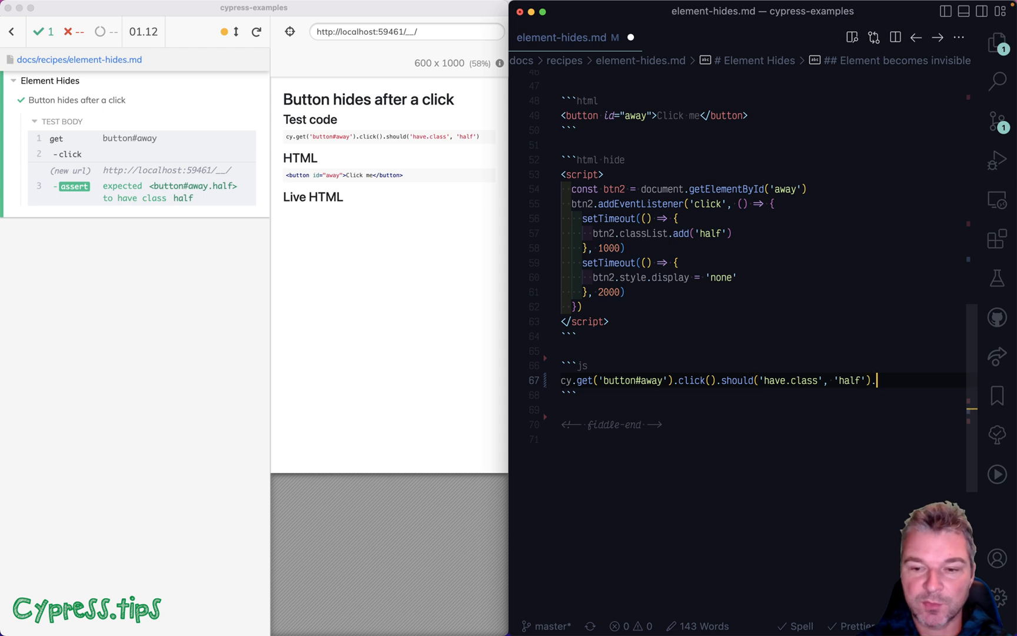
pyautogui.write(".and('not.be.visible")
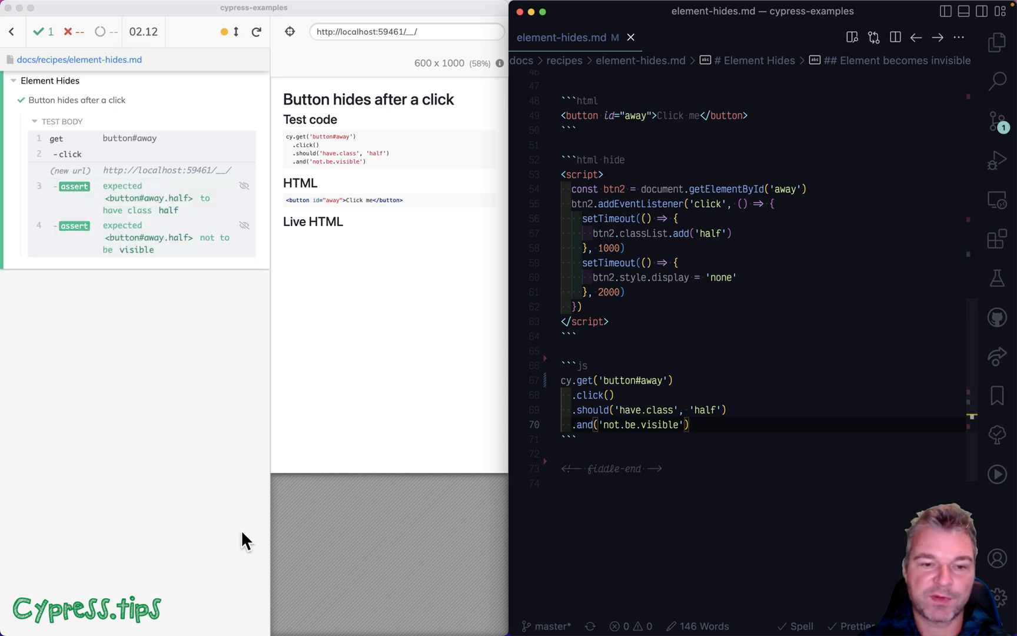
pyautogui.moveTo(351, 352)
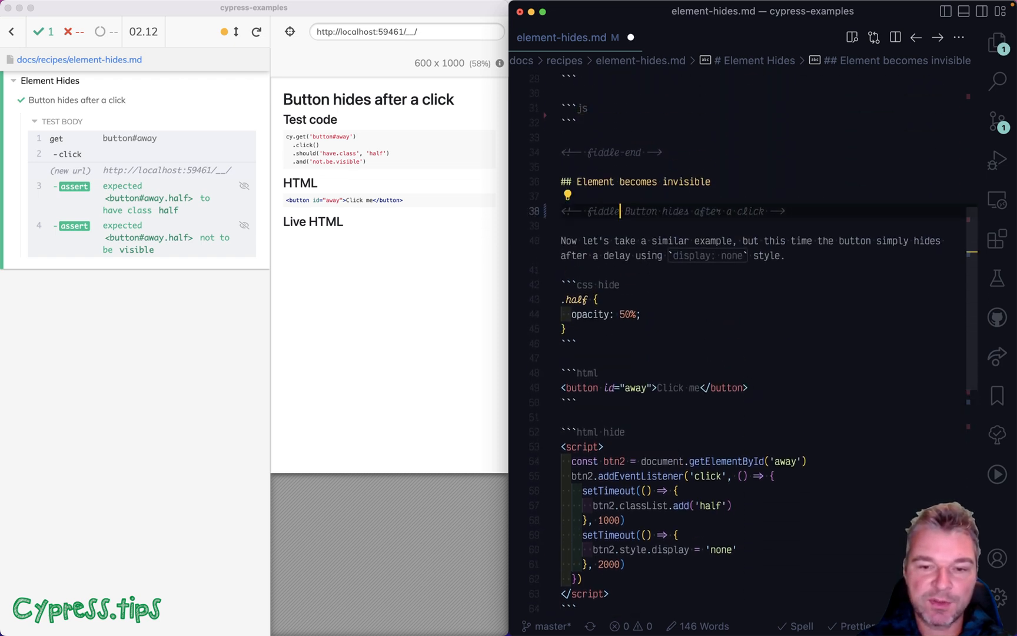
# Move .only to the 'Button goes away' fiddle and end its pasted test chain with a 'not.exist' assertion
pyautogui.scroll(3)
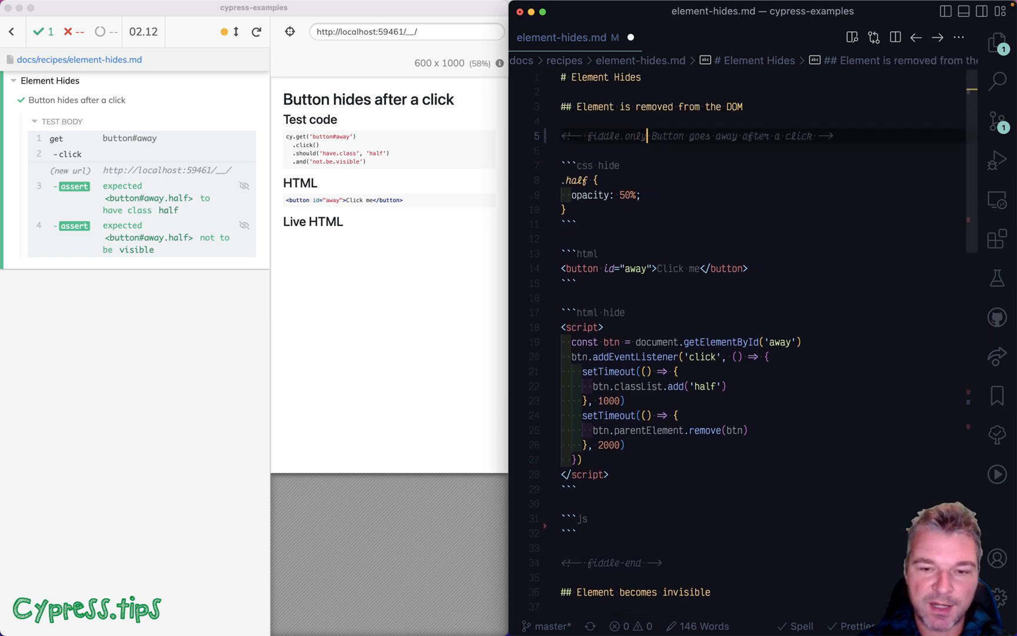
pyautogui.scroll(-3)
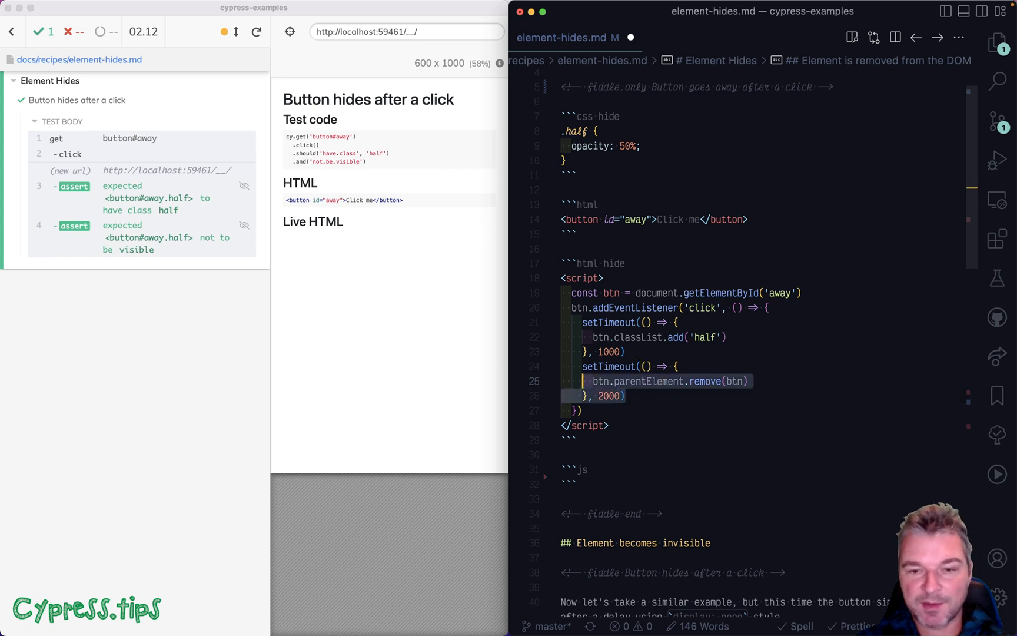
pyautogui.click(623, 396)
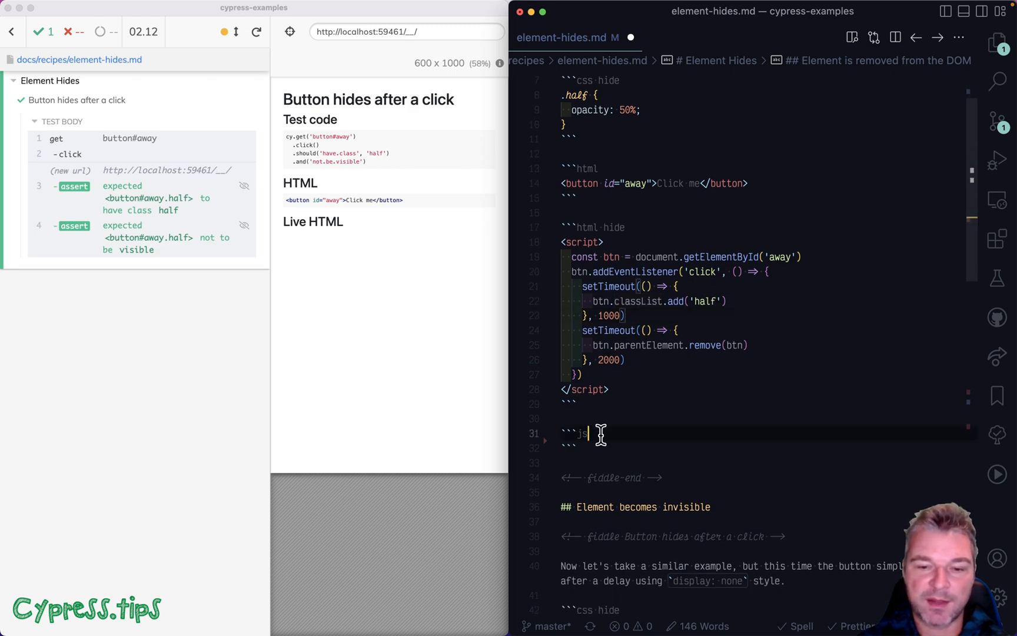
pyautogui.scroll(-3)
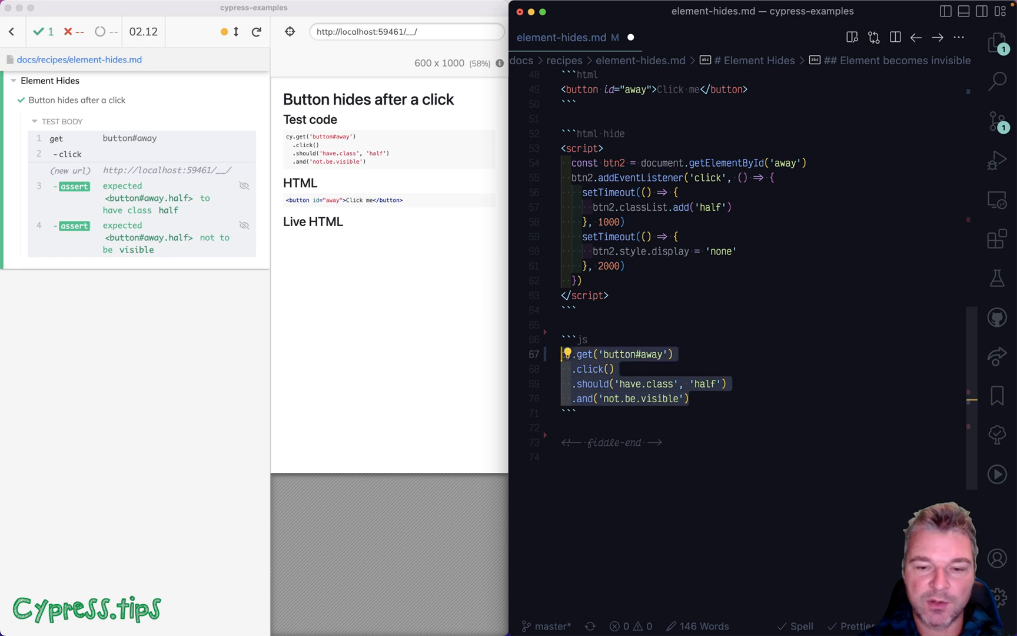
pyautogui.scroll(3)
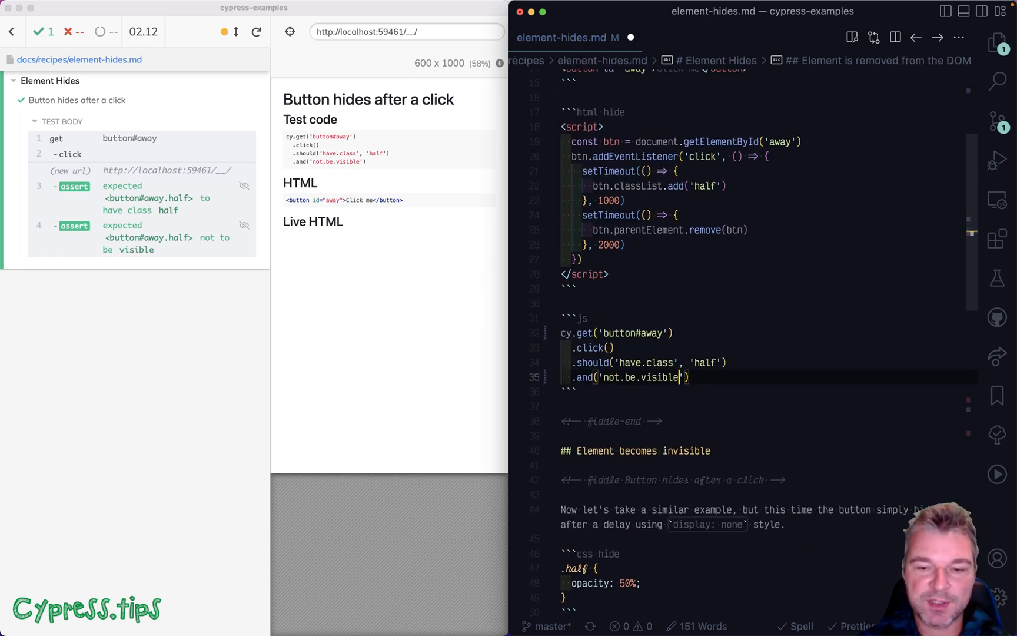
pyautogui.write('not.exist')
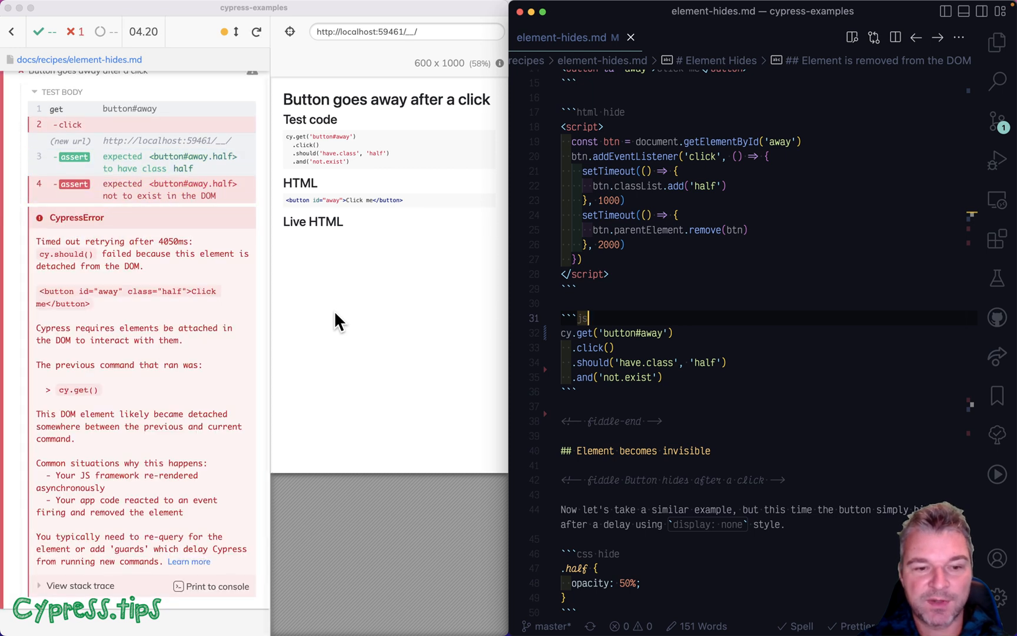
pyautogui.moveTo(144, 438)
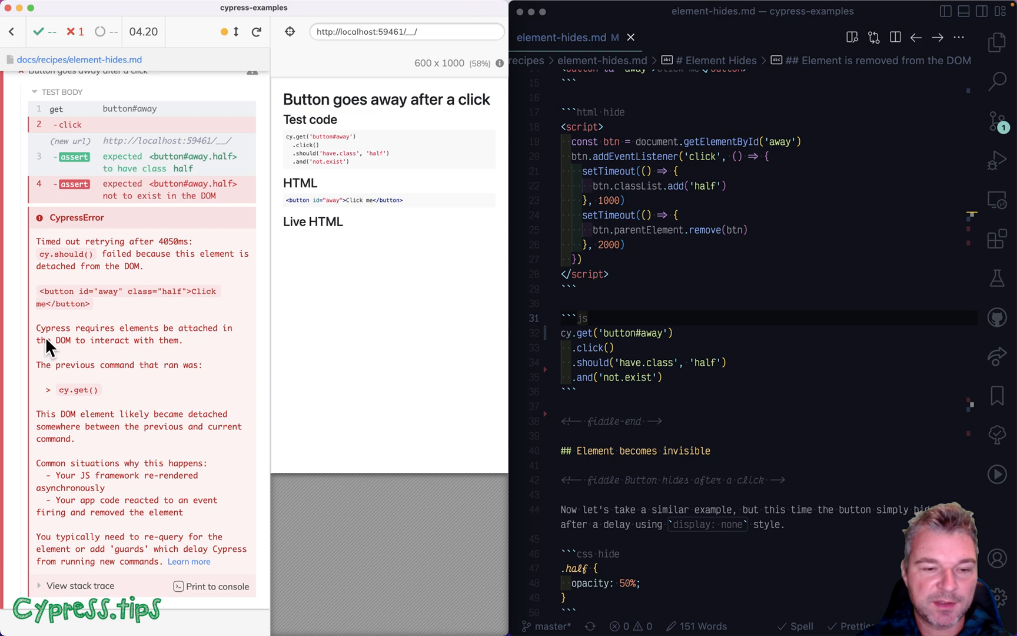
pyautogui.moveTo(280, 328)
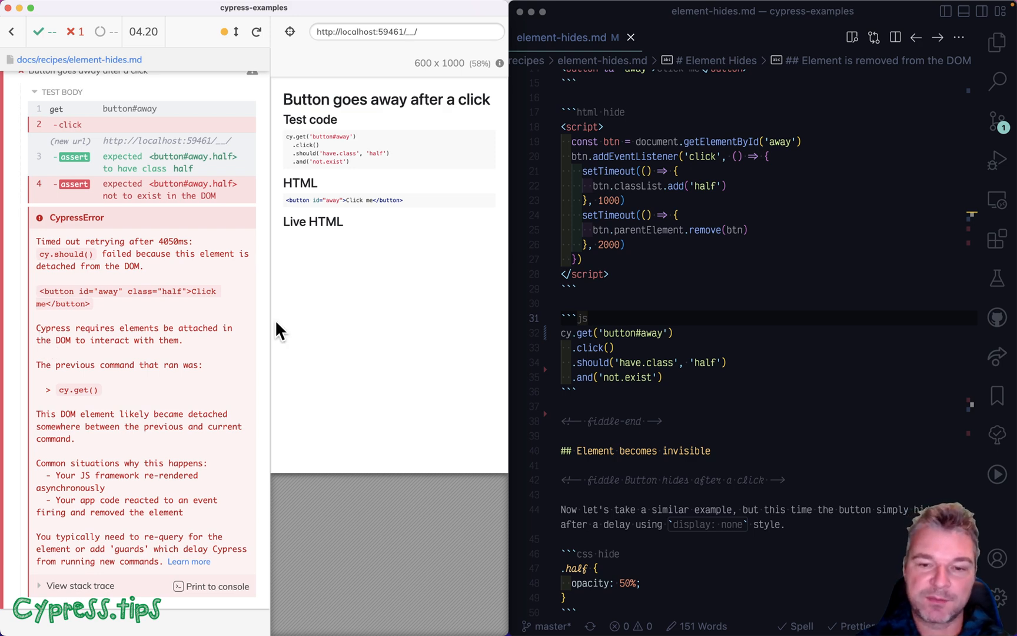
# Read the CypressError about the button being detached from the DOM before the last assertion
pyautogui.scroll(-3)
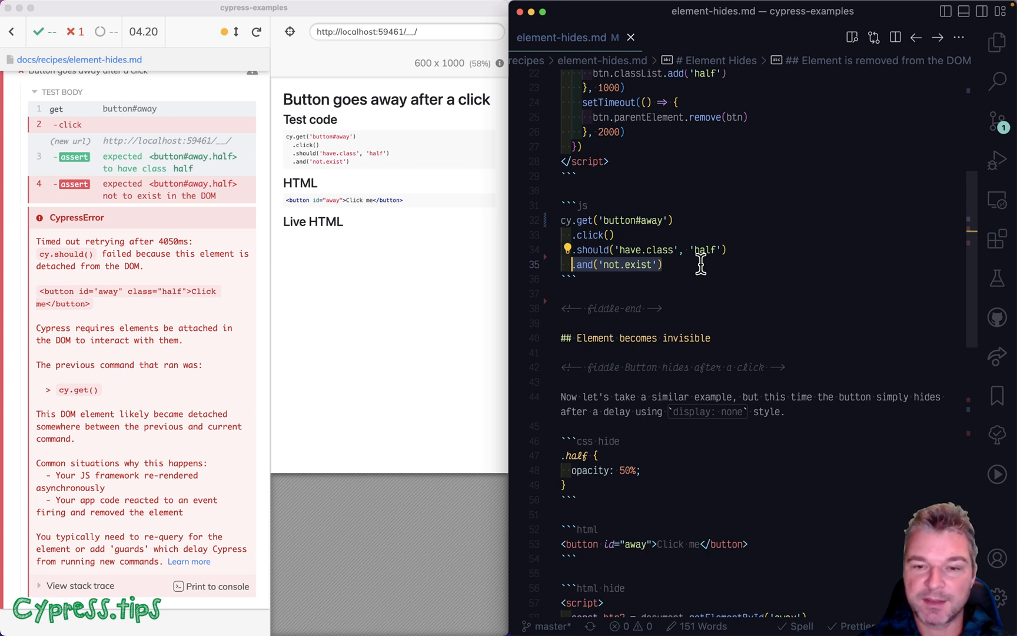
pyautogui.moveTo(742, 252)
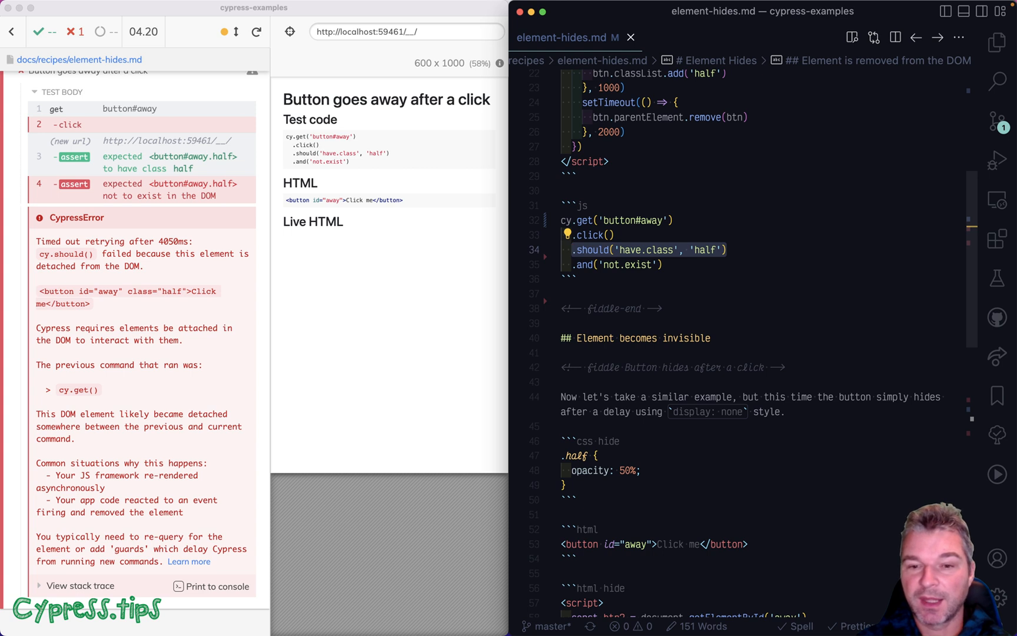
pyautogui.moveTo(641, 234)
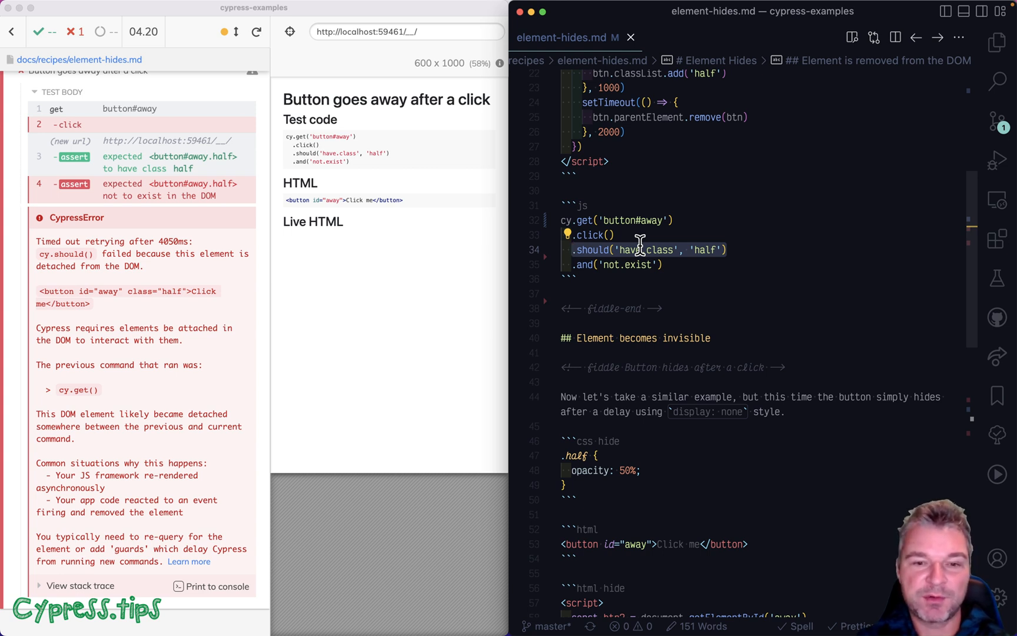
pyautogui.moveTo(769, 244)
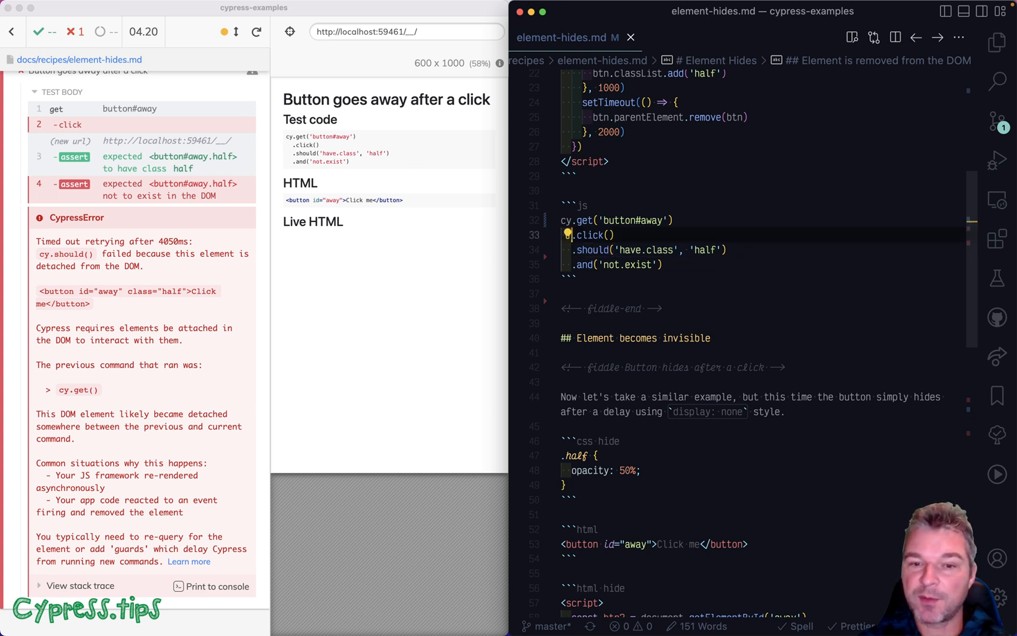
# Replace .and('not.exist') with a second cy.get('button#away').should('not.exist') line and rerun the spec to pass
pyautogui.click(724, 250)
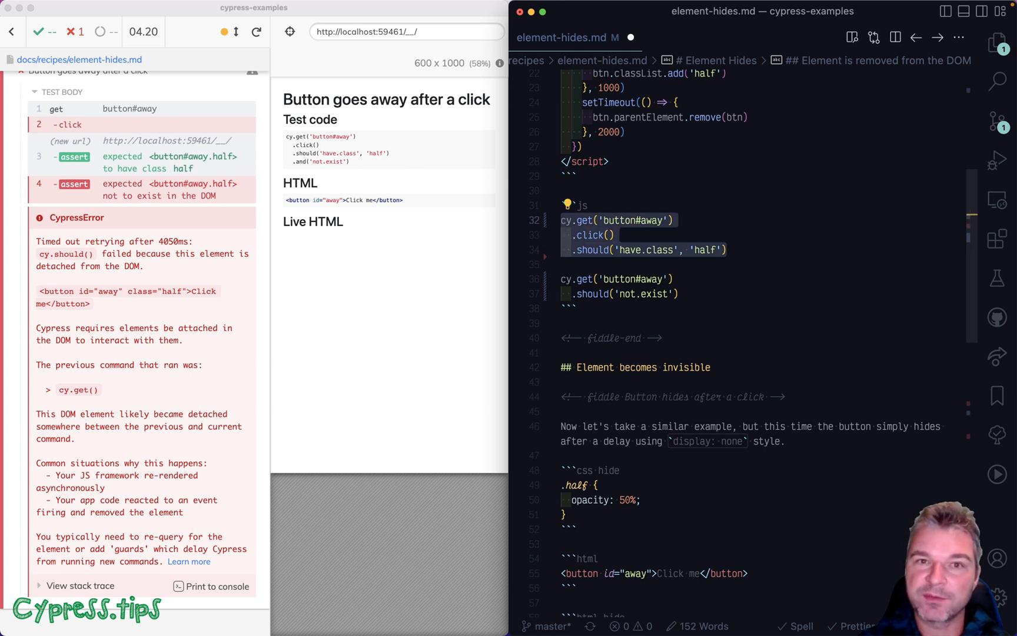
pyautogui.moveTo(713, 256)
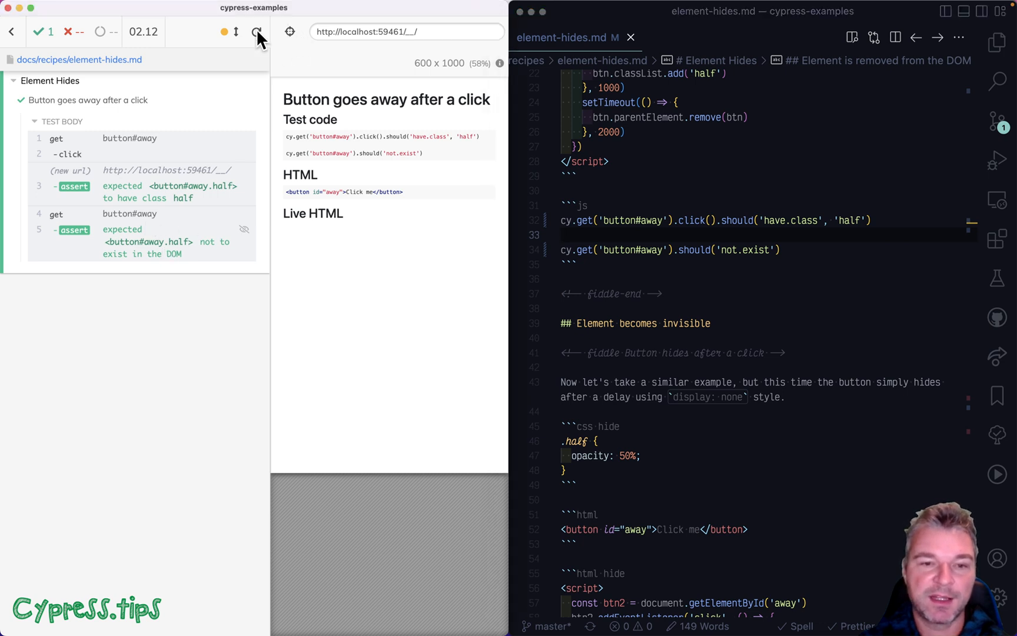
pyautogui.click(256, 32)
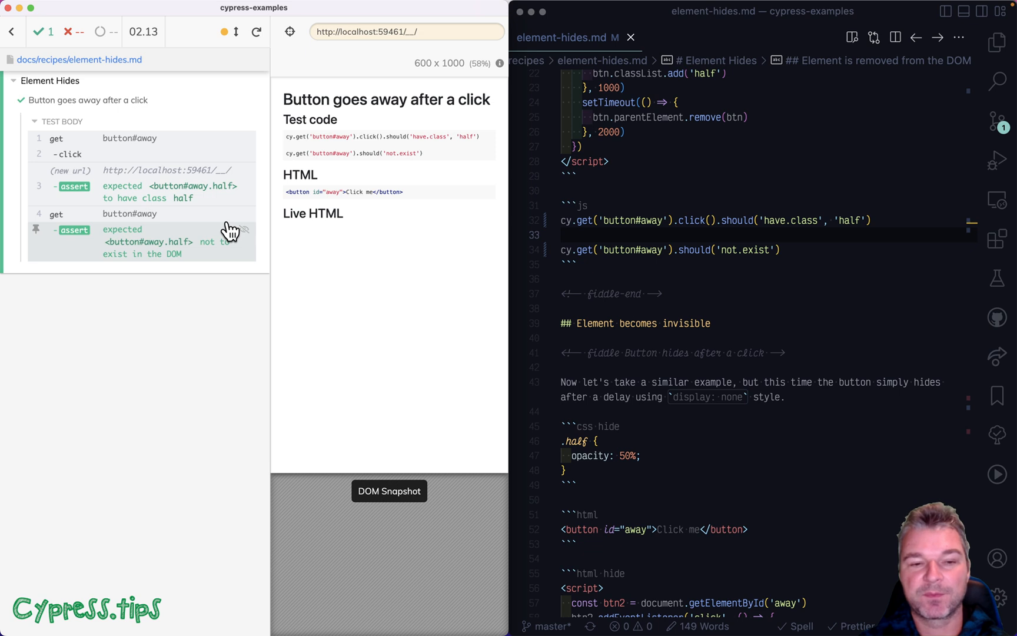
pyautogui.moveTo(238, 245)
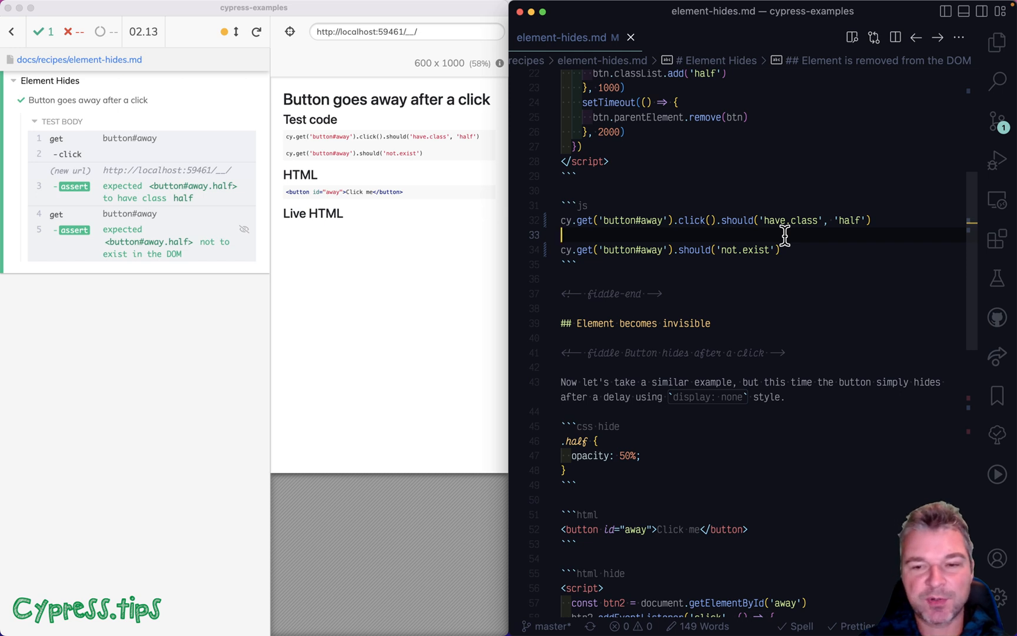
pyautogui.click(671, 249)
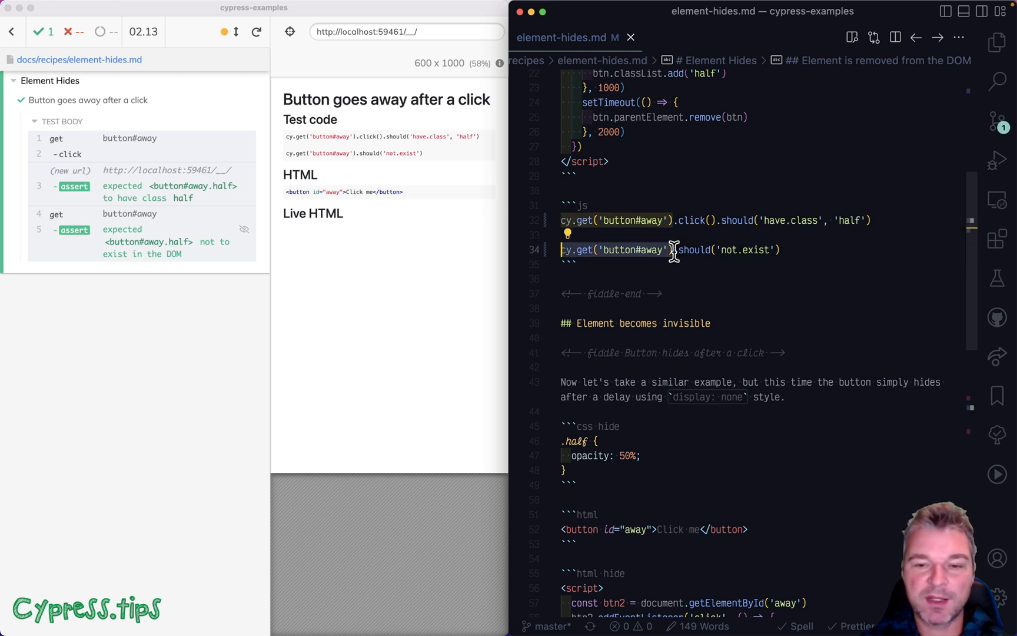